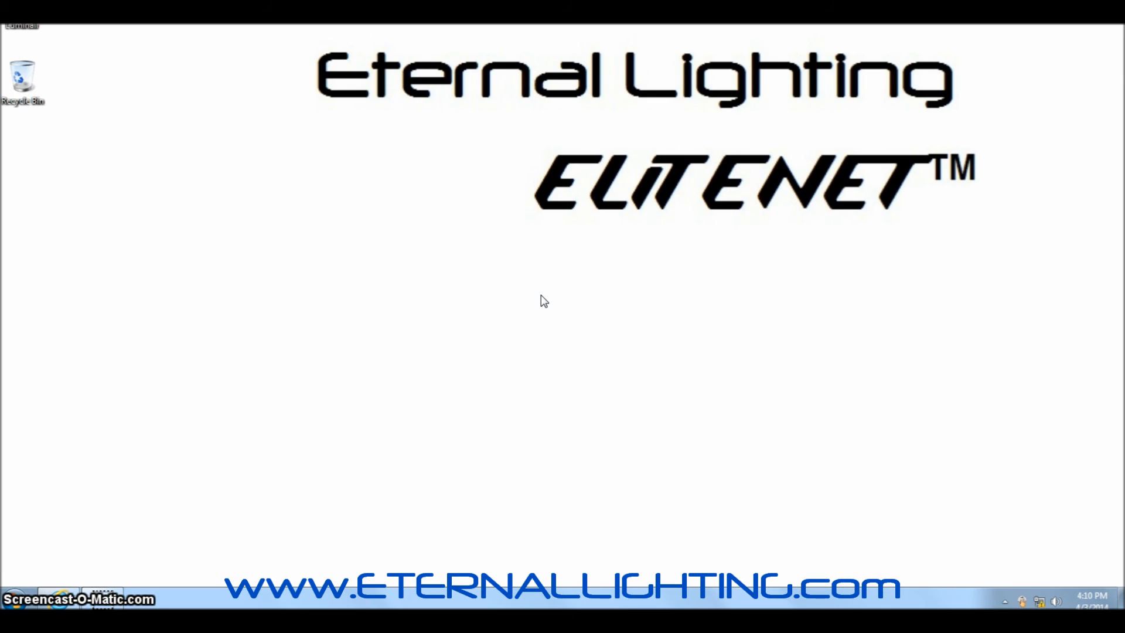
Show the system-tray network list: unidentified network, no Internet access, two available networks
{"action": "left_click", "coordinate": [406, 266]}
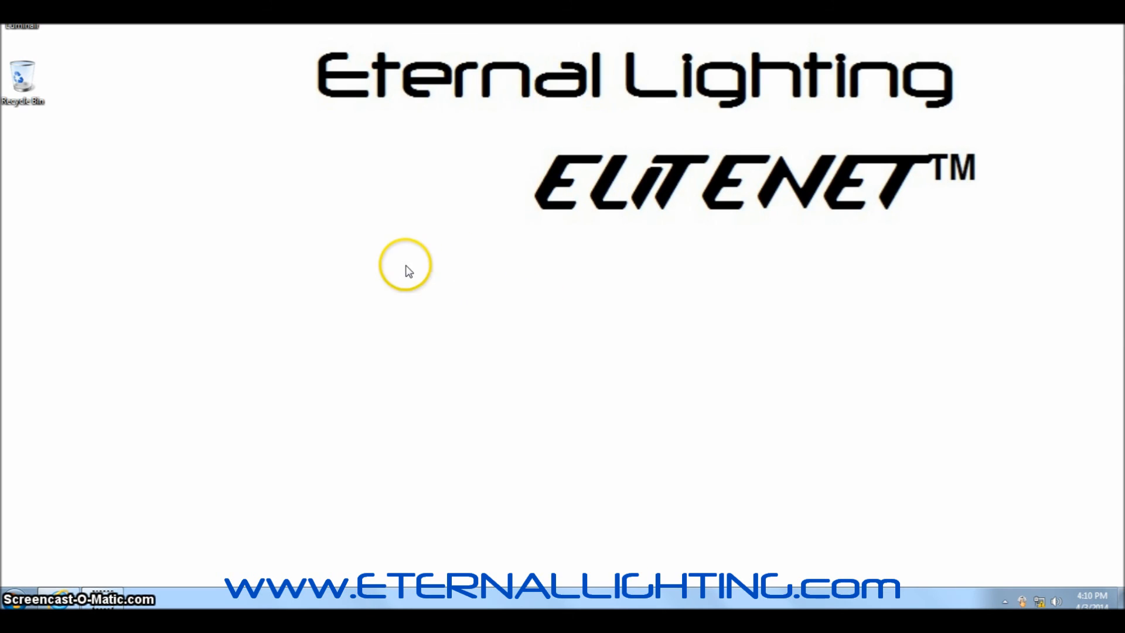
{"action": "mouse_move", "coordinate": [1069, 529]}
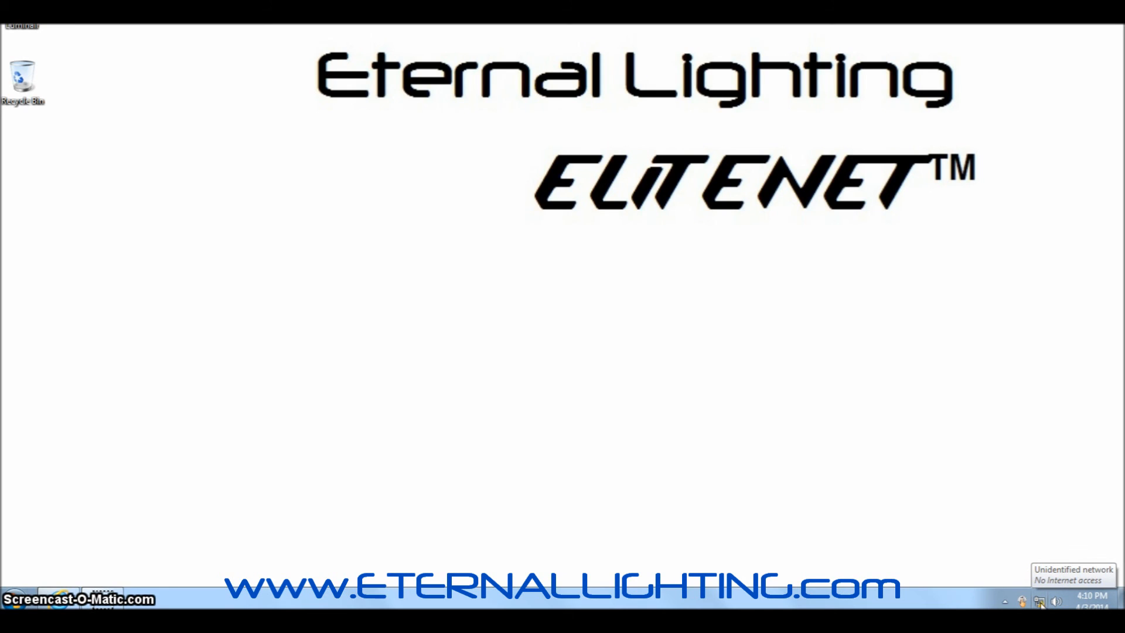
{"action": "left_click", "coordinate": [1040, 601]}
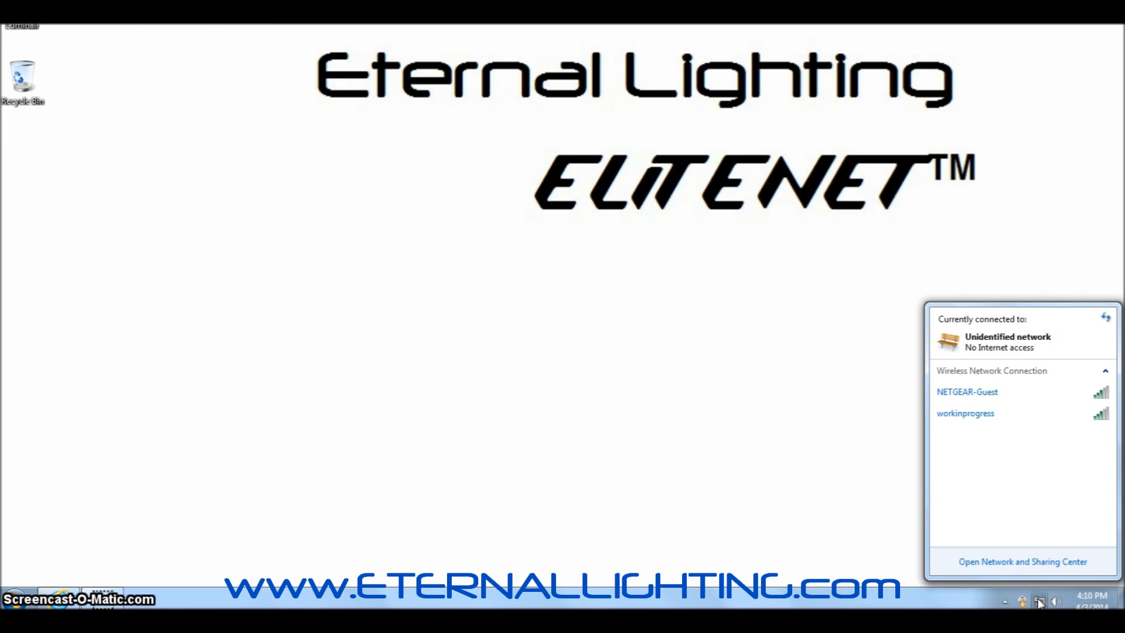
{"action": "mouse_move", "coordinate": [967, 567]}
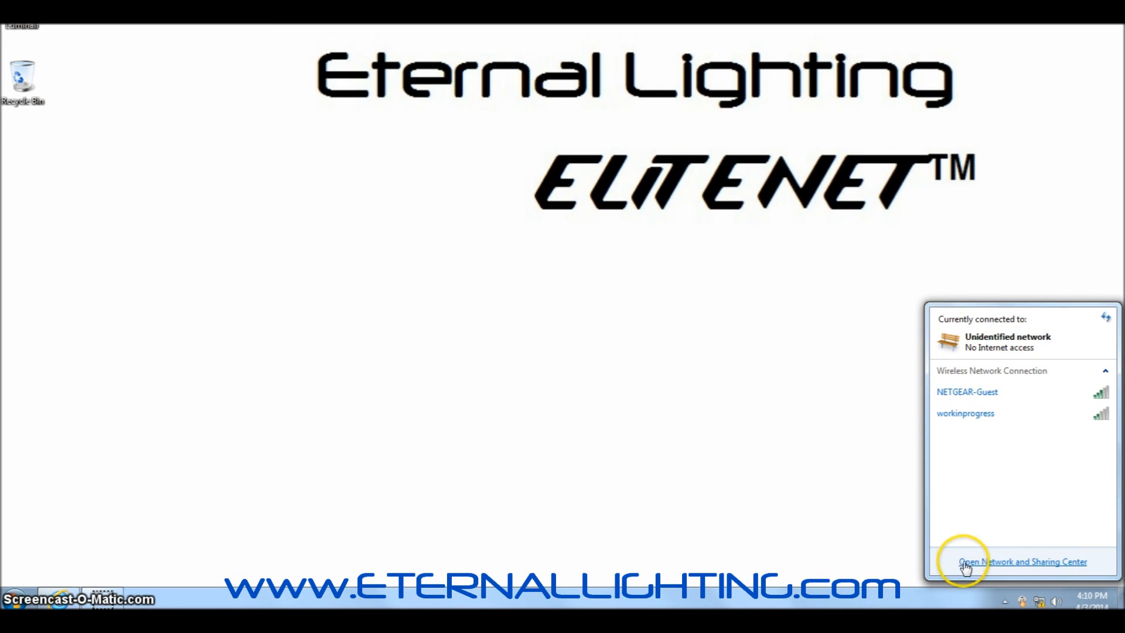
{"action": "mouse_move", "coordinate": [1072, 571]}
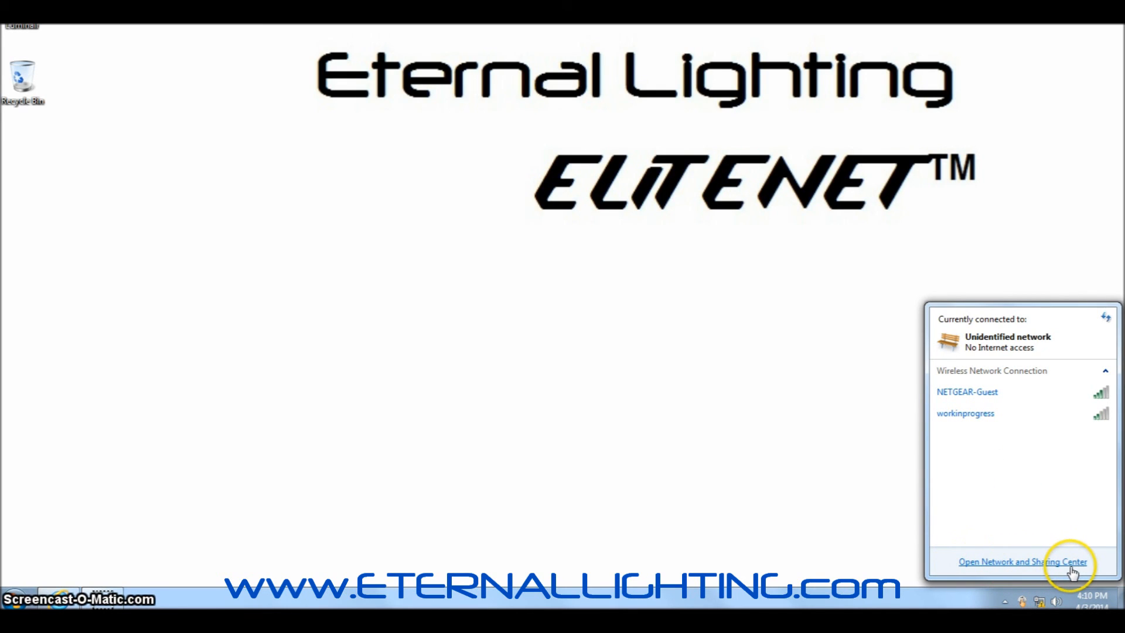
{"action": "mouse_move", "coordinate": [1001, 571]}
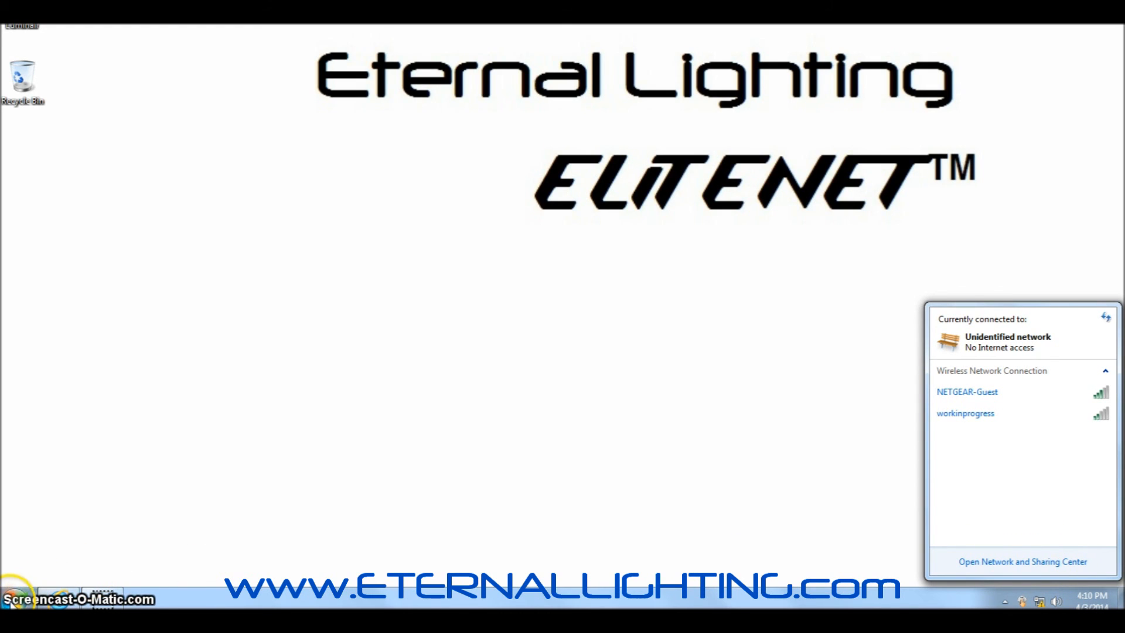
{"action": "left_click", "coordinate": [17, 599]}
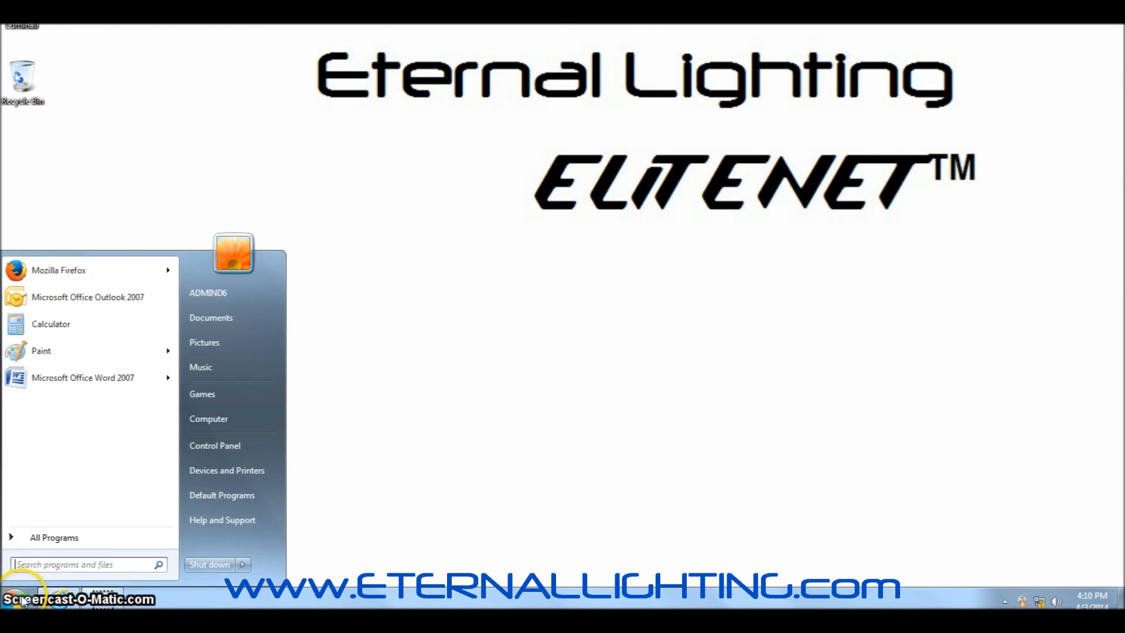
{"action": "mouse_move", "coordinate": [226, 470]}
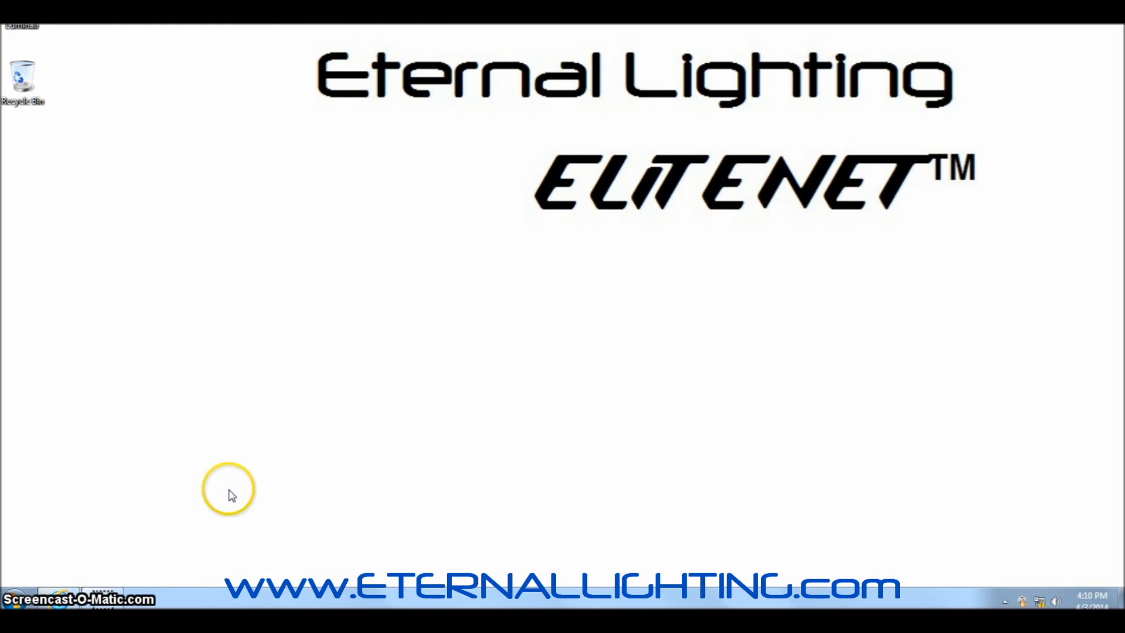
{"action": "mouse_move", "coordinate": [907, 355]}
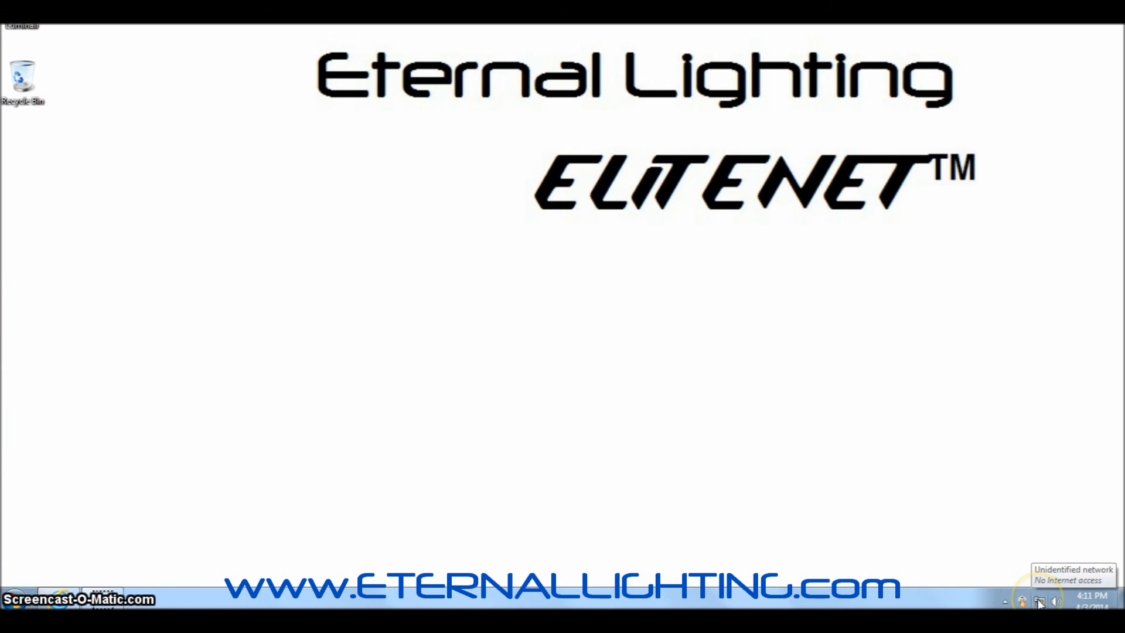
{"action": "left_click", "coordinate": [1040, 601]}
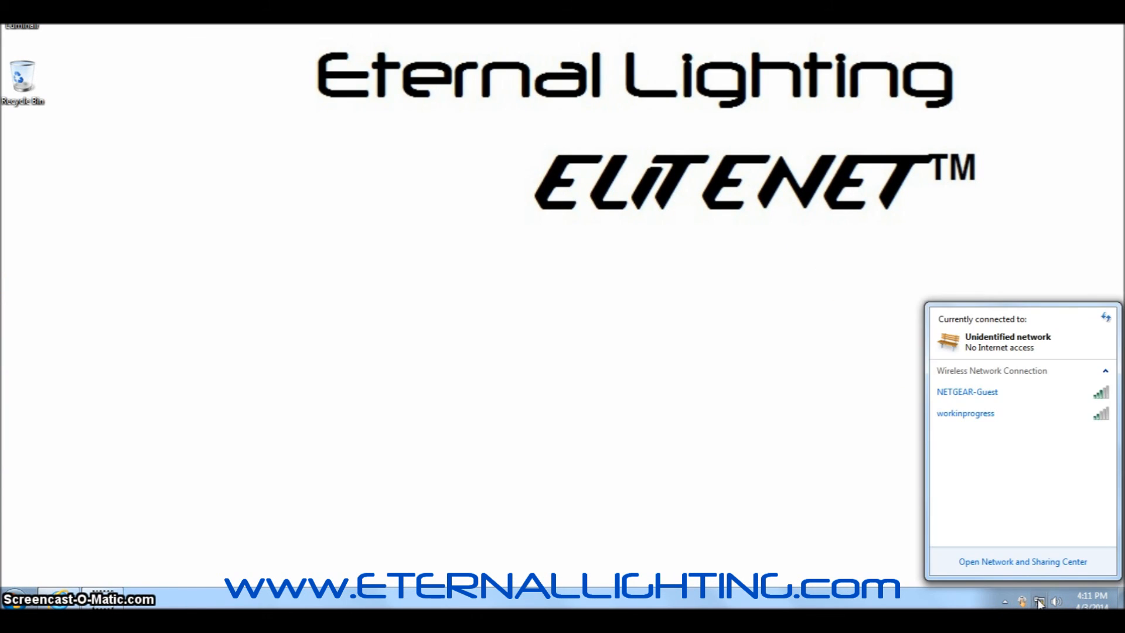
{"action": "mouse_move", "coordinate": [976, 568]}
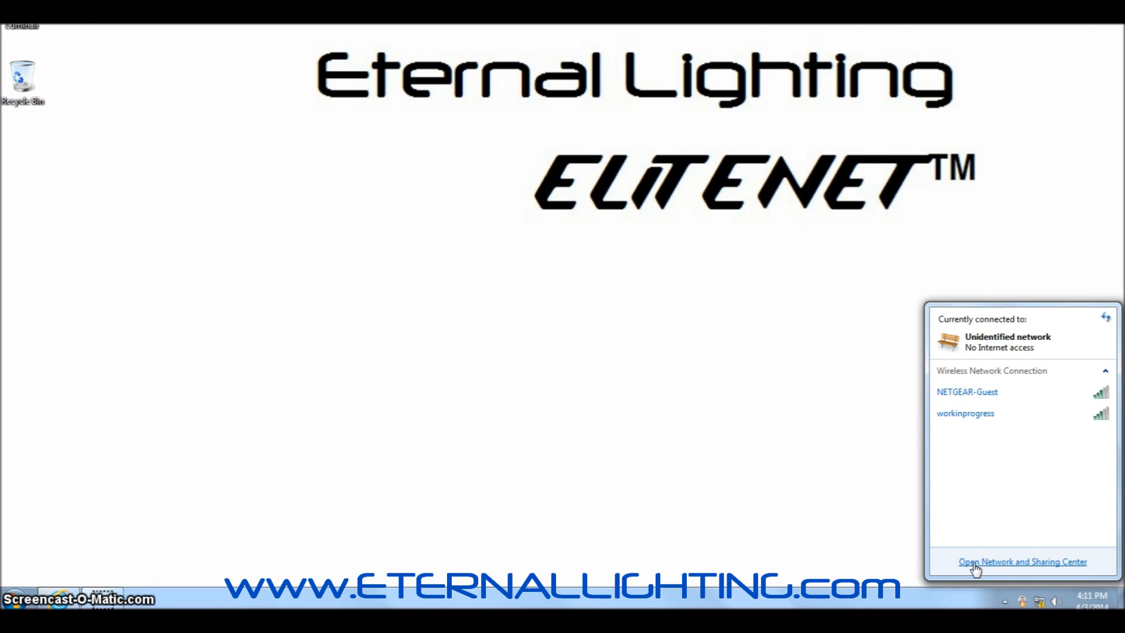
Reach the Local Area Connection properties via Network and Sharing Center and its status window
{"action": "left_click", "coordinate": [1022, 562]}
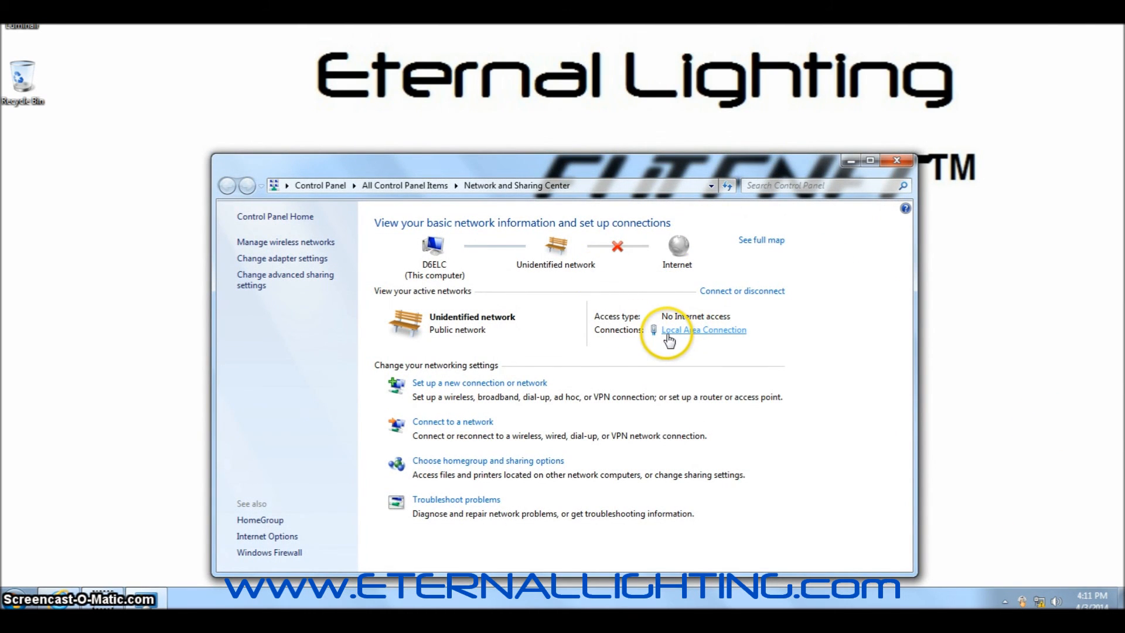
{"action": "left_click", "coordinate": [704, 329]}
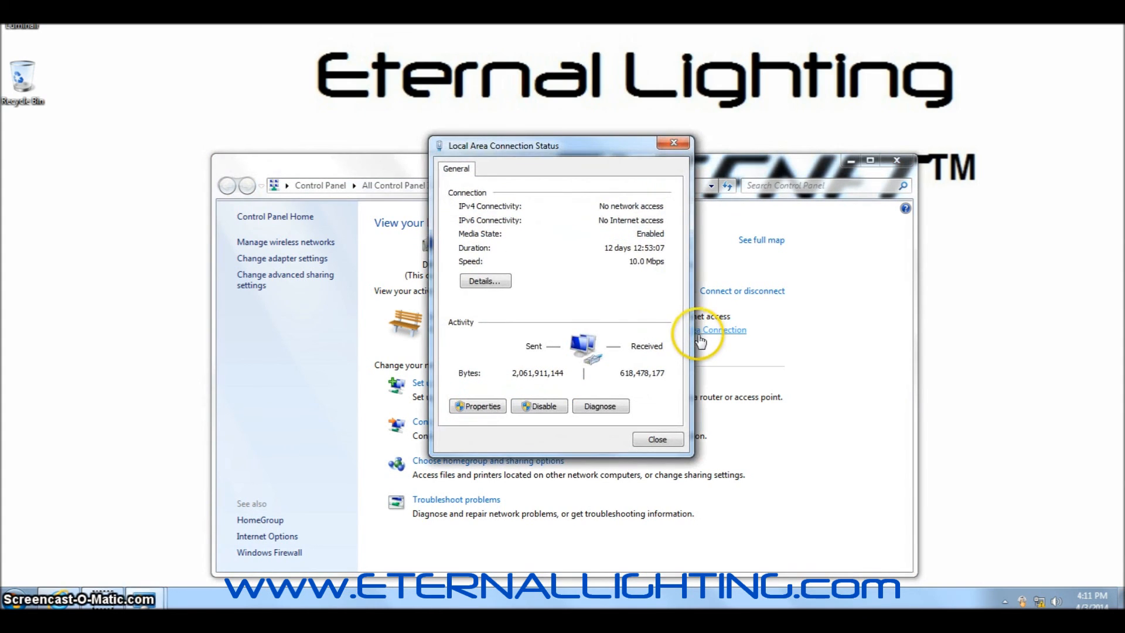
{"action": "mouse_move", "coordinate": [537, 149]}
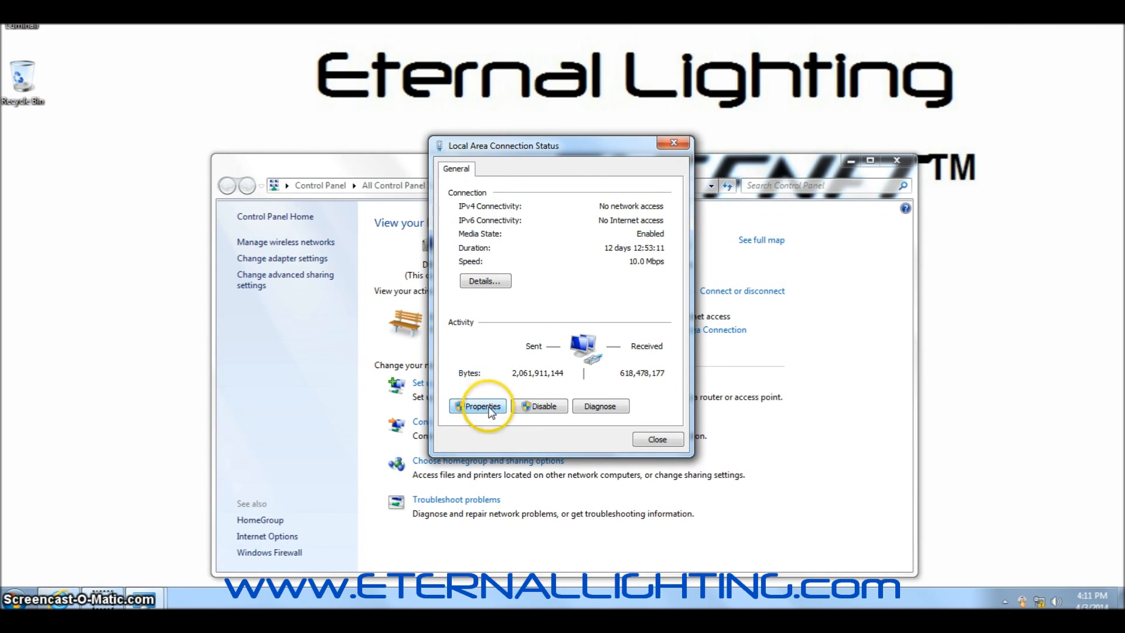
{"action": "left_click", "coordinate": [482, 407]}
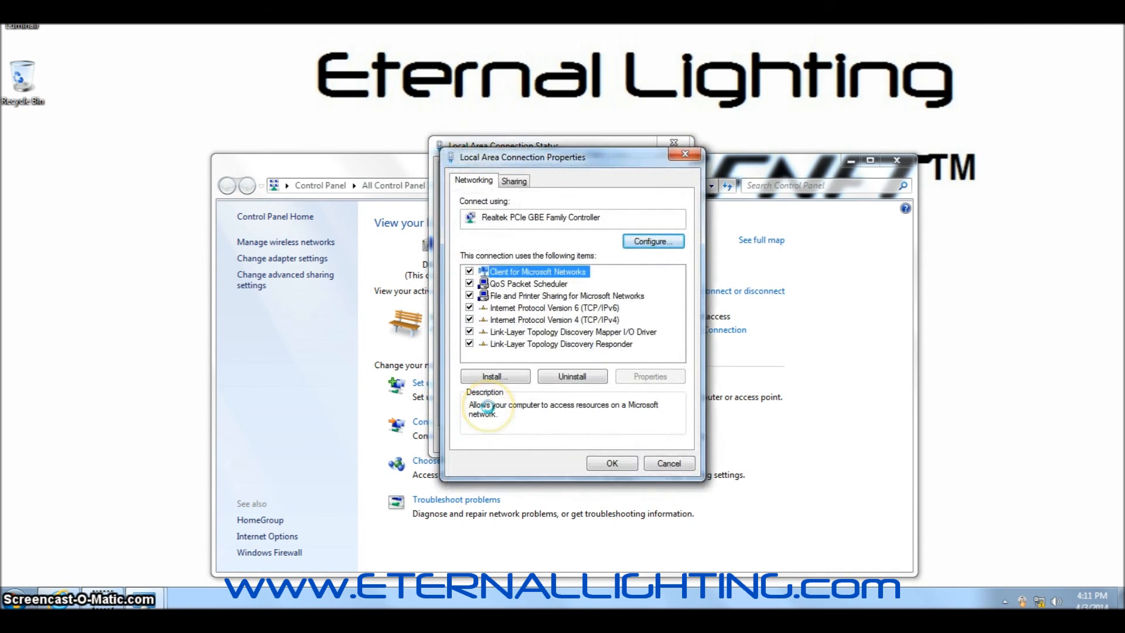
Give the connection's IPv4 a static address 10.0.1.1 with subnet mask 255.0.0.0 and confirm
{"action": "left_click", "coordinate": [469, 307]}
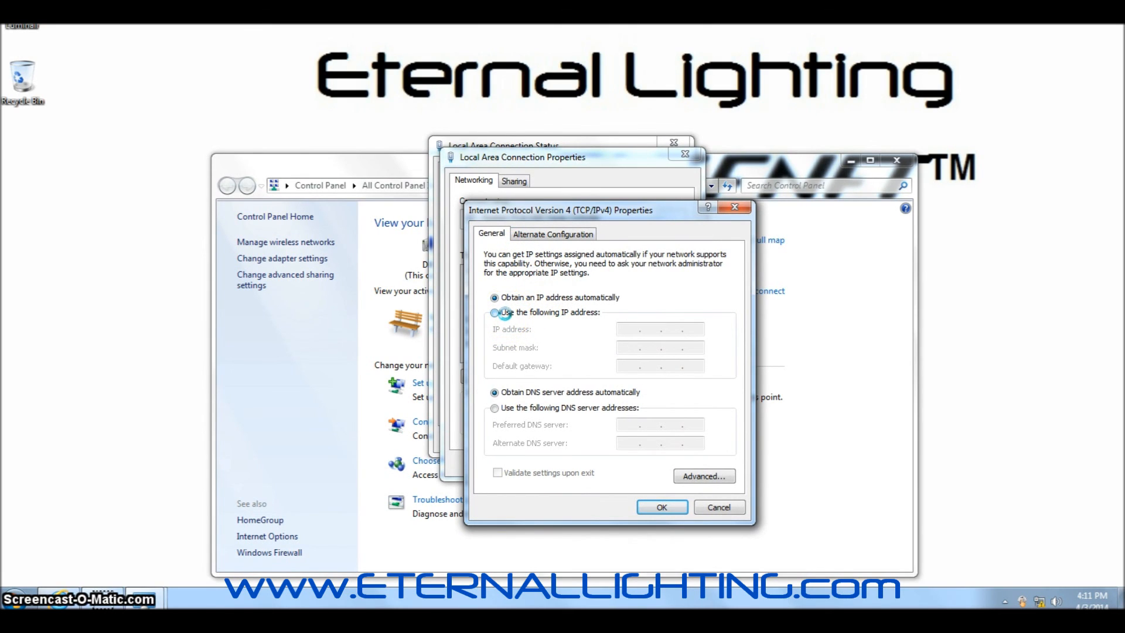
{"action": "left_click", "coordinate": [495, 312]}
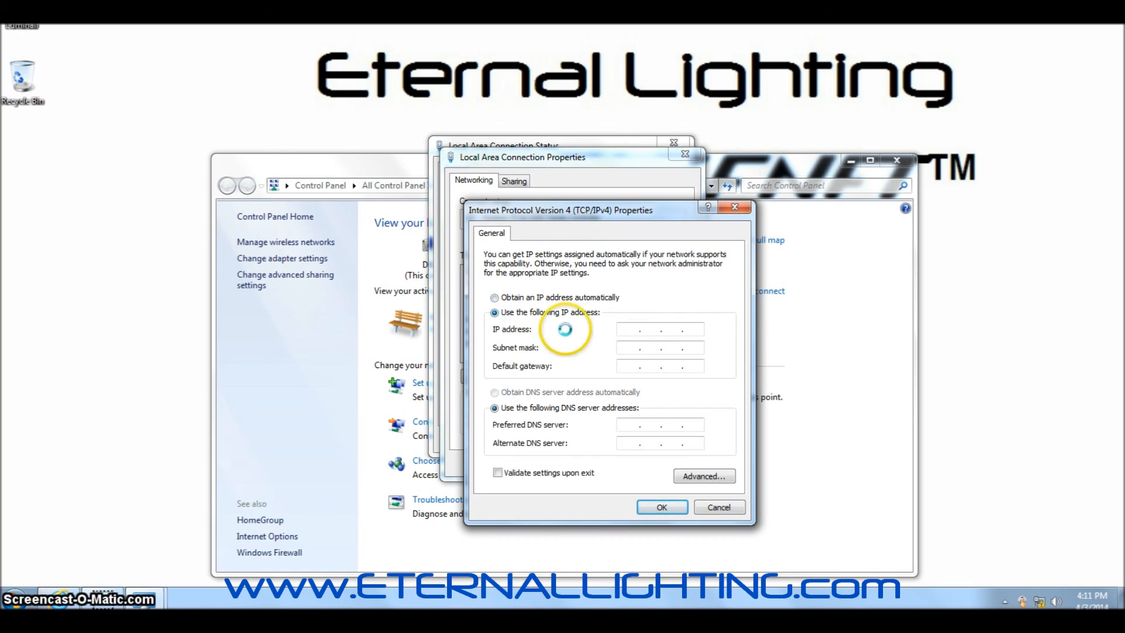
{"action": "left_click", "coordinate": [658, 328]}
{"action": "type", "text": "10.0.1.1"}
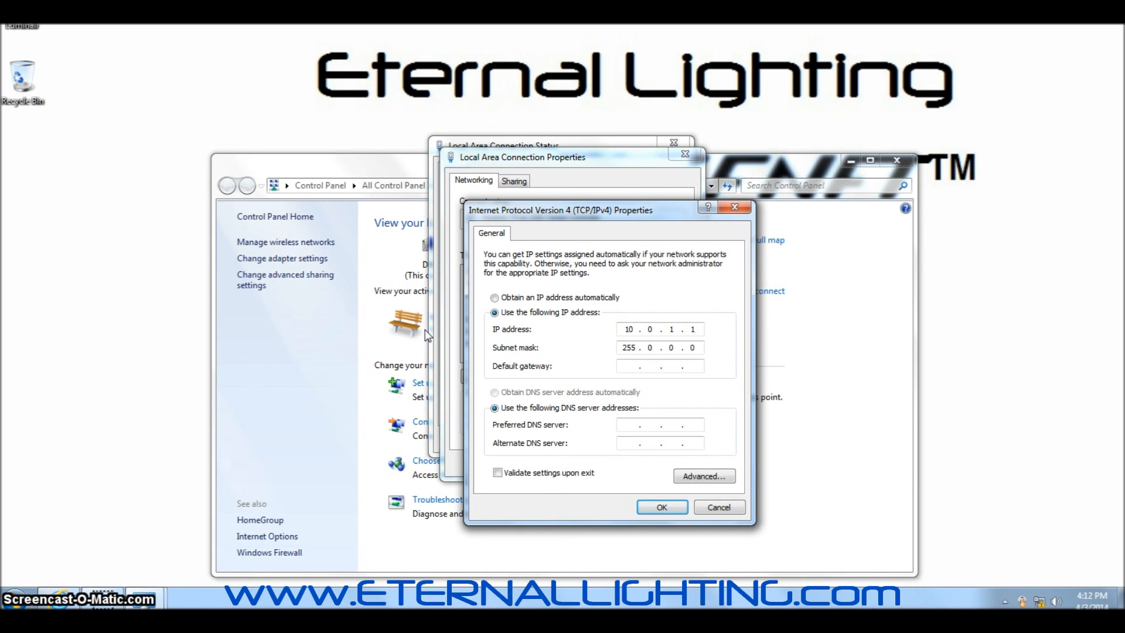
{"action": "mouse_move", "coordinate": [687, 334]}
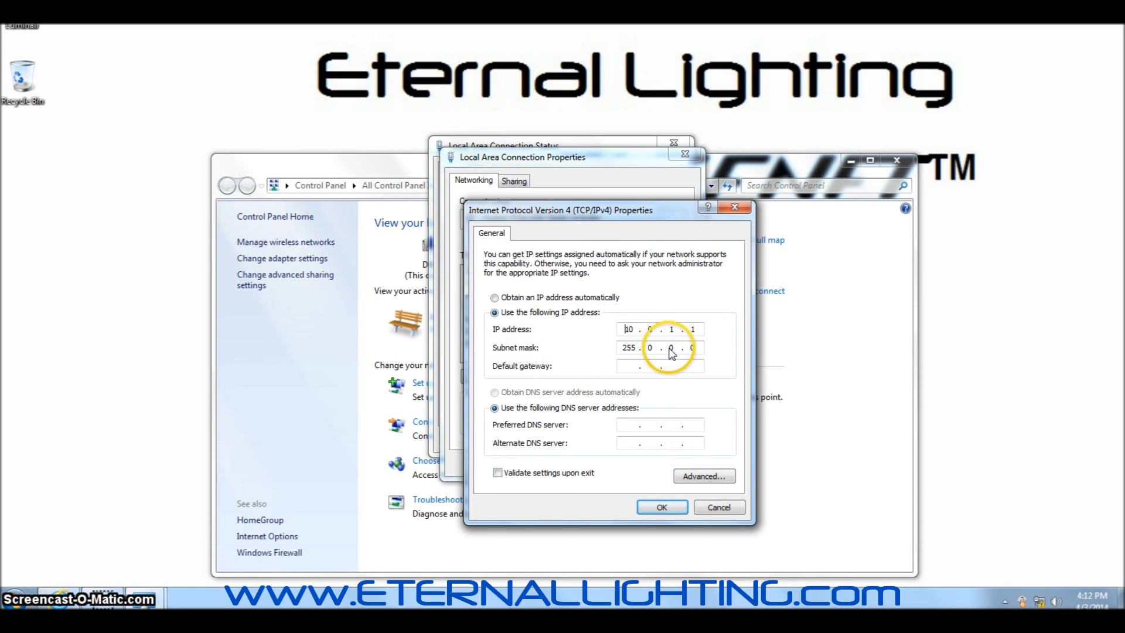
{"action": "mouse_move", "coordinate": [688, 549]}
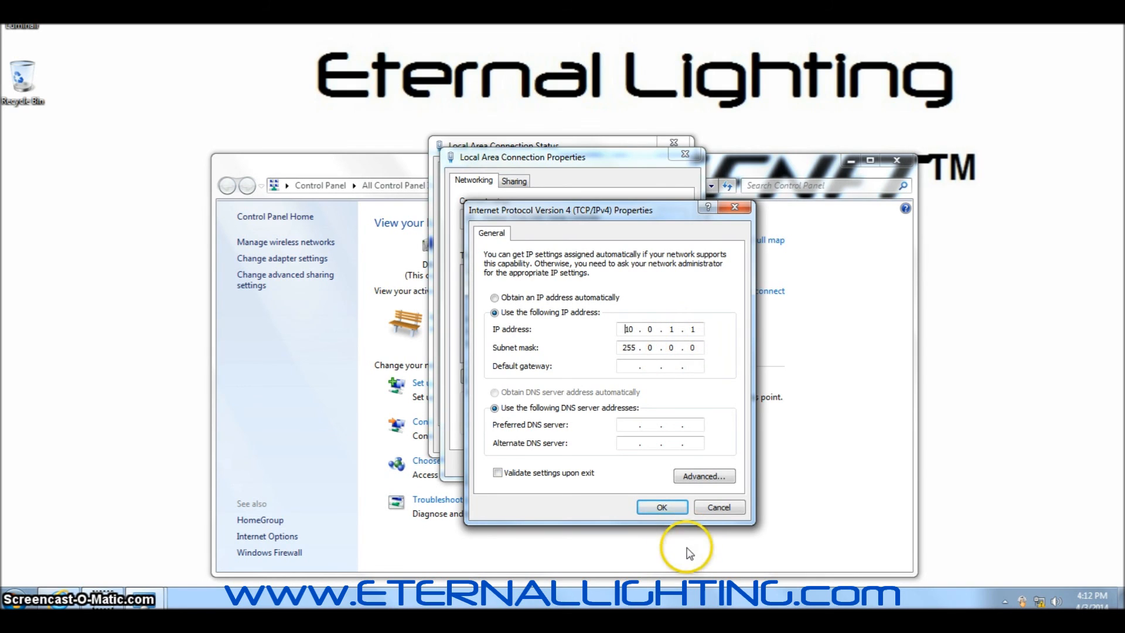
{"action": "left_click", "coordinate": [660, 507]}
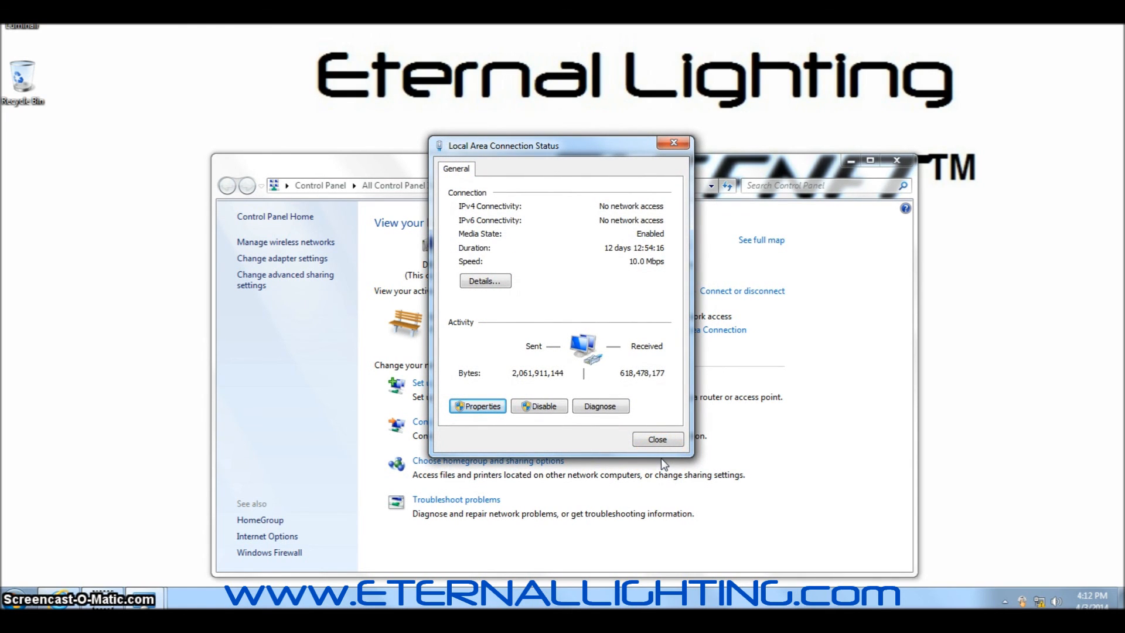
Close the Network and Sharing Center and launch Internet Explorer from the taskbar
{"action": "left_click", "coordinate": [656, 439]}
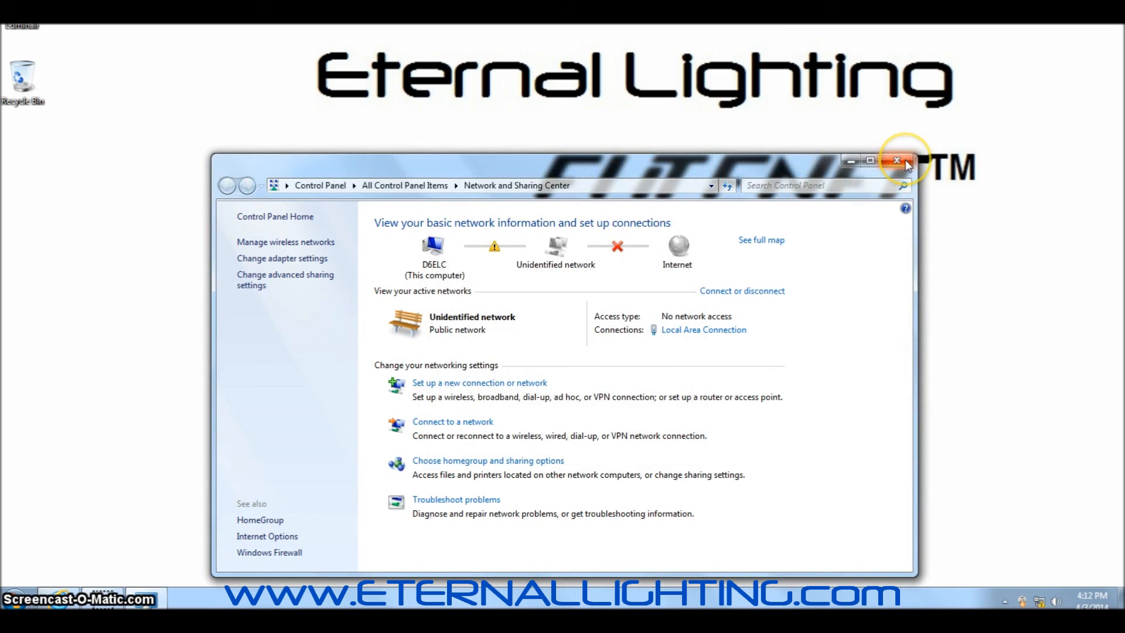
{"action": "left_click", "coordinate": [896, 160]}
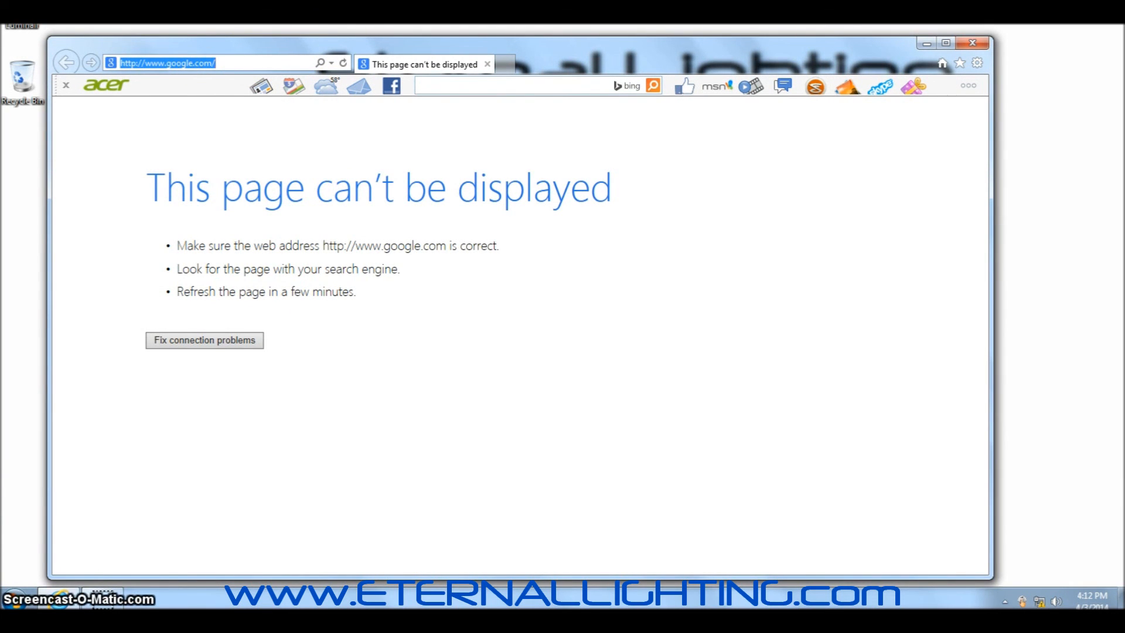
Browse to 10.0.1.5 and log in to the node as admin to reach the ArtNet Webserver home page
{"action": "type", "text": "10.0.1.5/"}
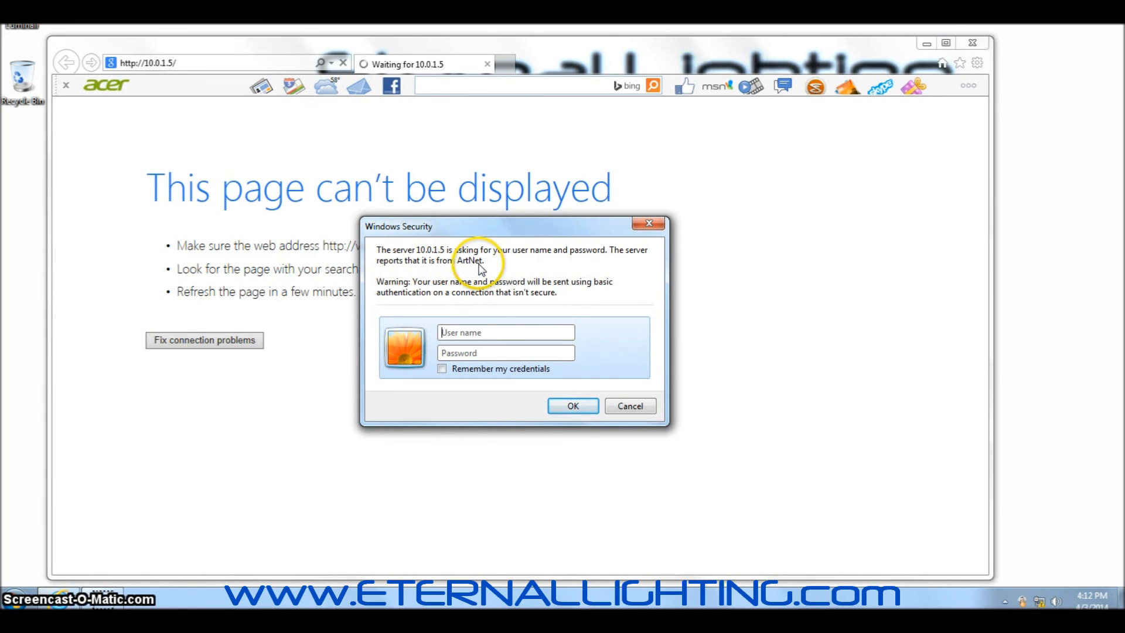
{"action": "left_click", "coordinate": [506, 332]}
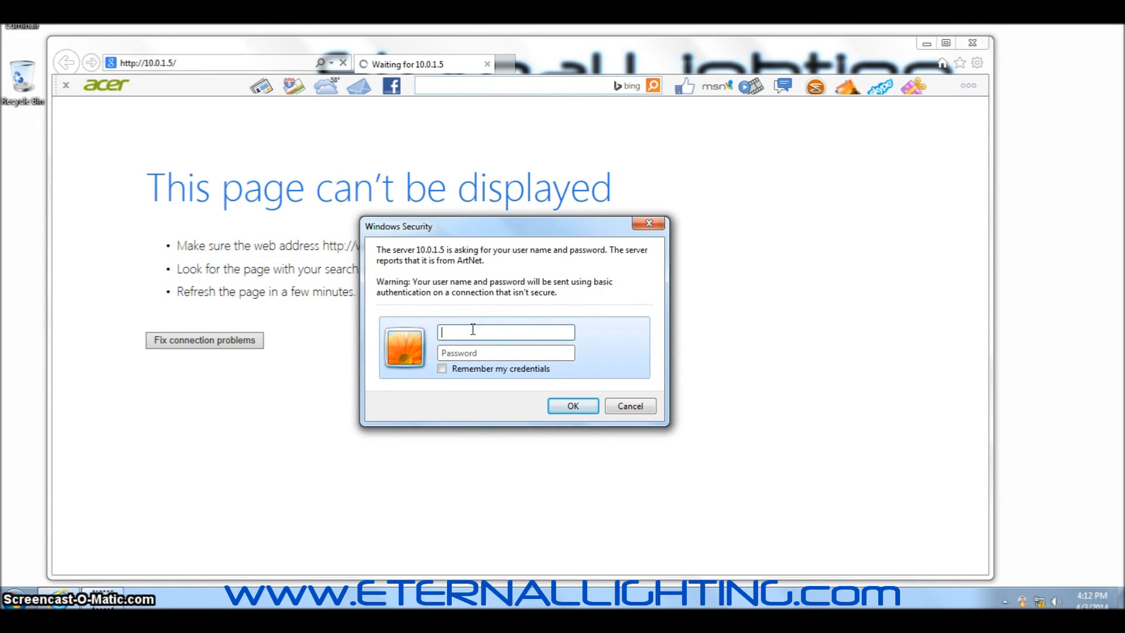
{"action": "type", "text": "admin"}
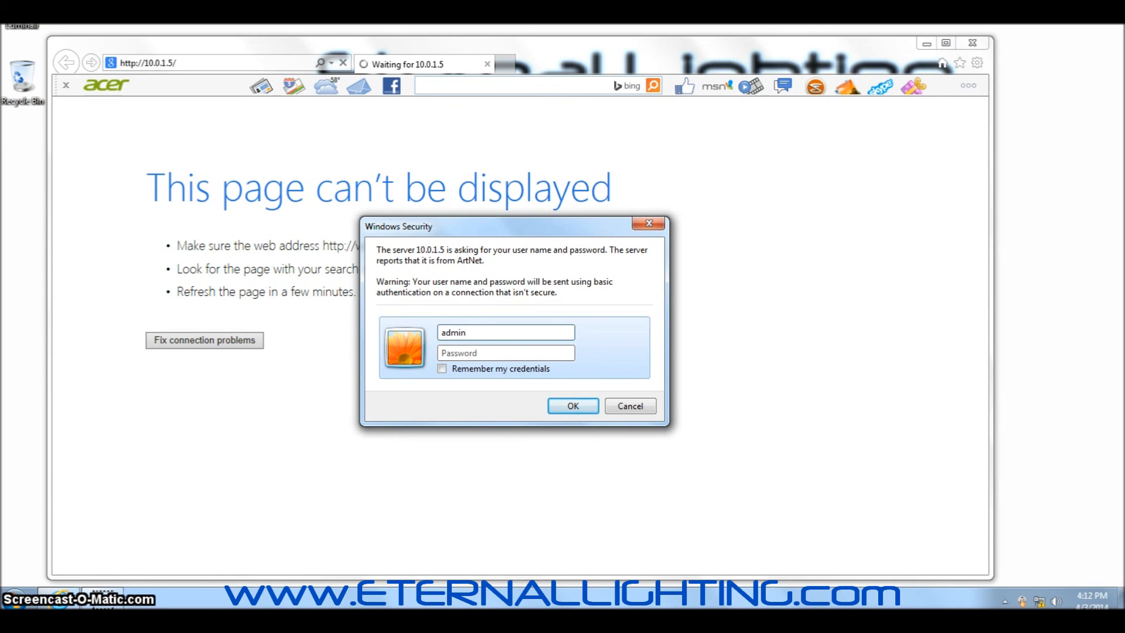
{"action": "type", "text": "•"}
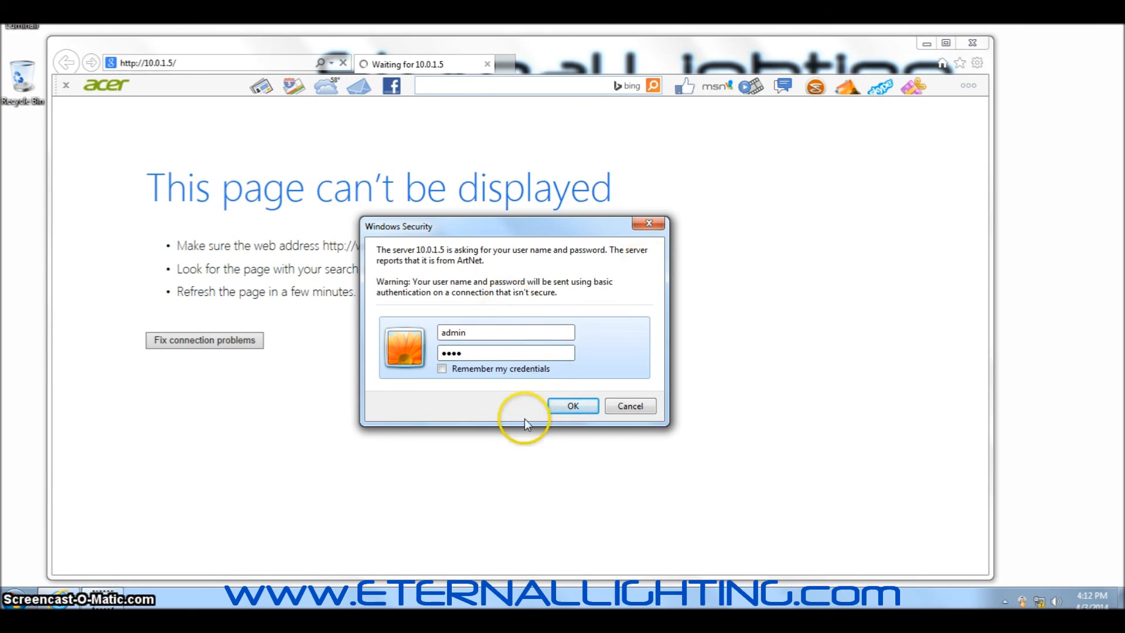
{"action": "left_click", "coordinate": [572, 405]}
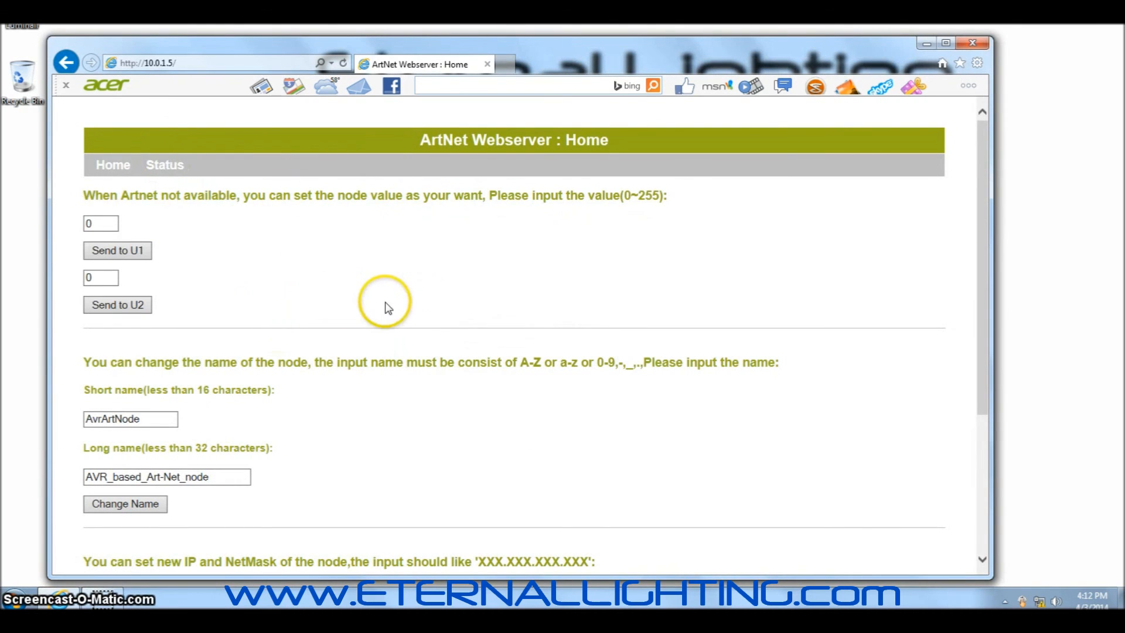
{"action": "mouse_move", "coordinate": [380, 319]}
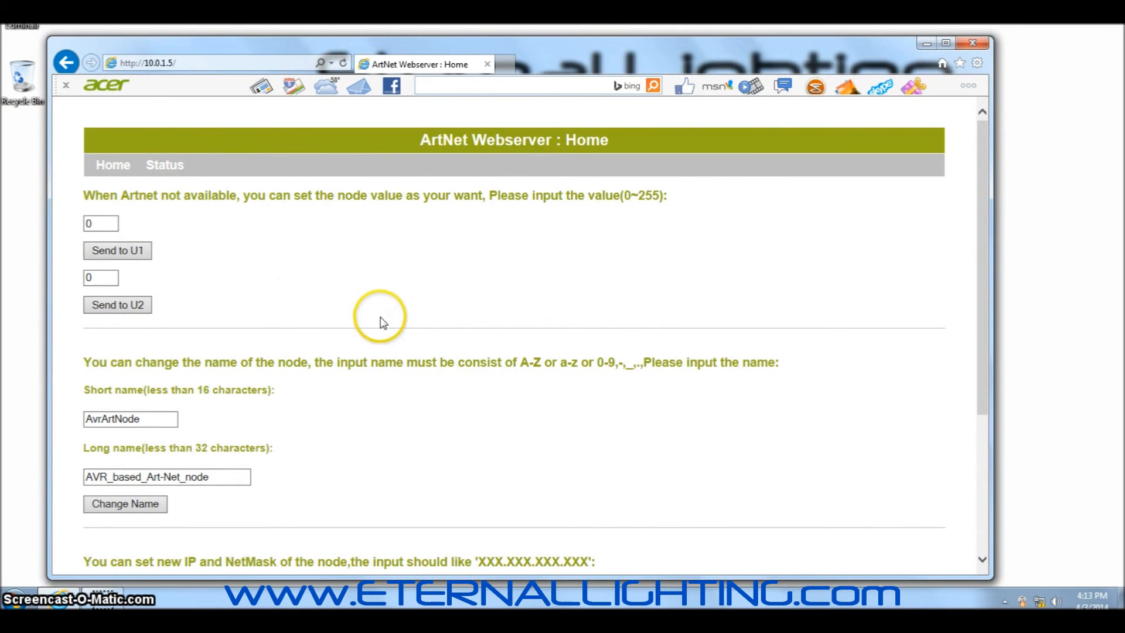
In the Change IP section, select the node IP 010.000.001.005 and submit IP and mask 255.000.000.000
{"action": "scroll", "scroll_direction": "down", "scroll_amount": 3}
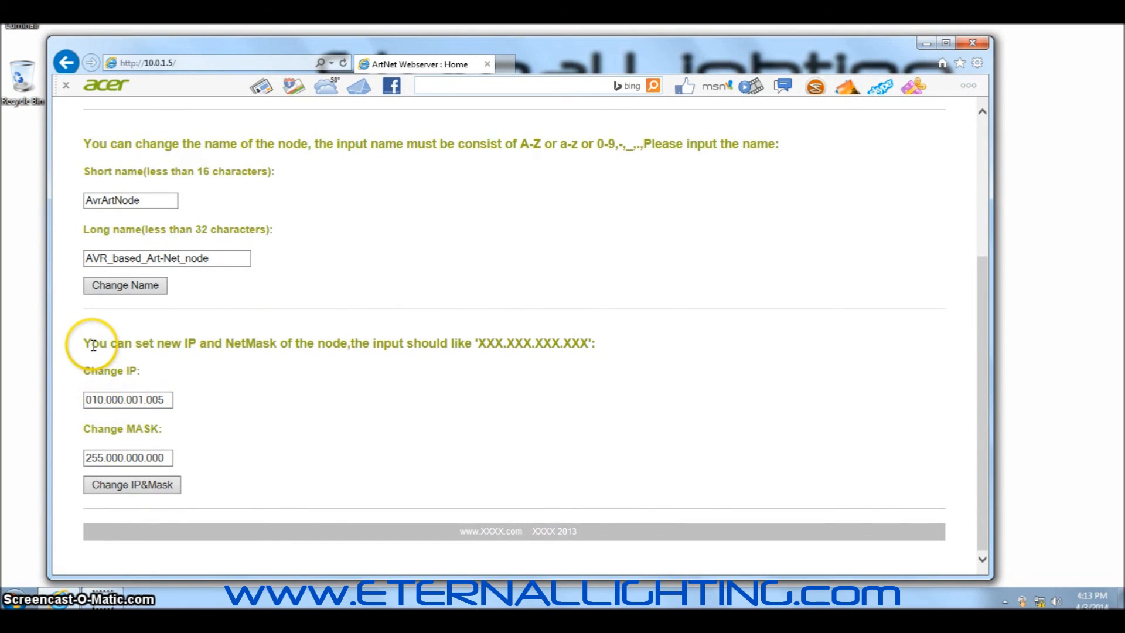
{"action": "left_click", "coordinate": [126, 400]}
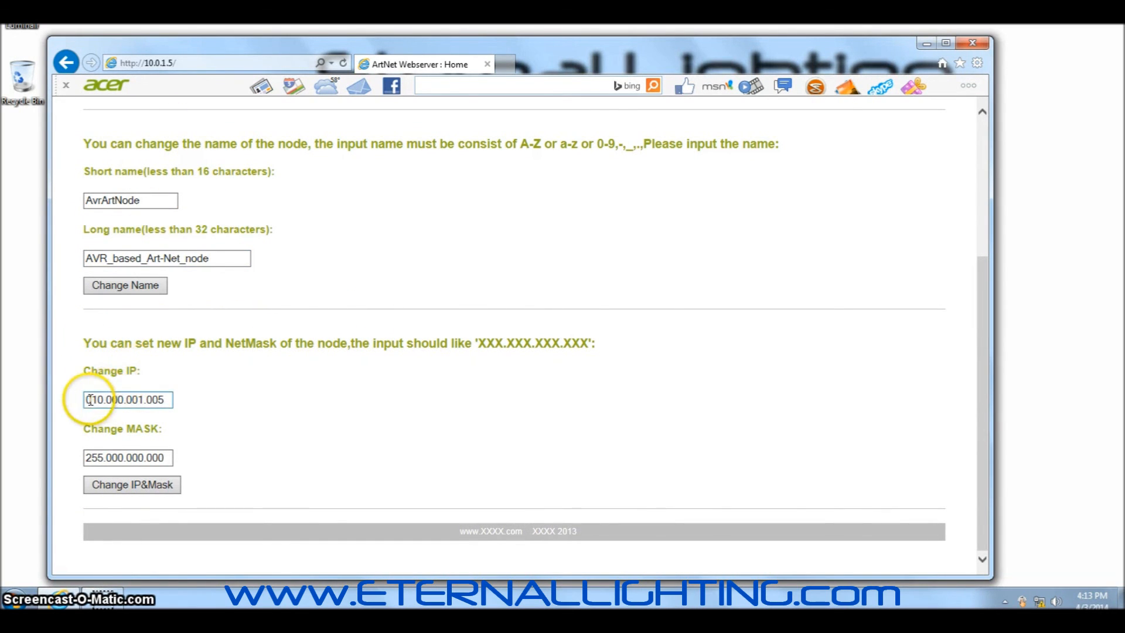
{"action": "triple_click", "coordinate": [126, 400]}
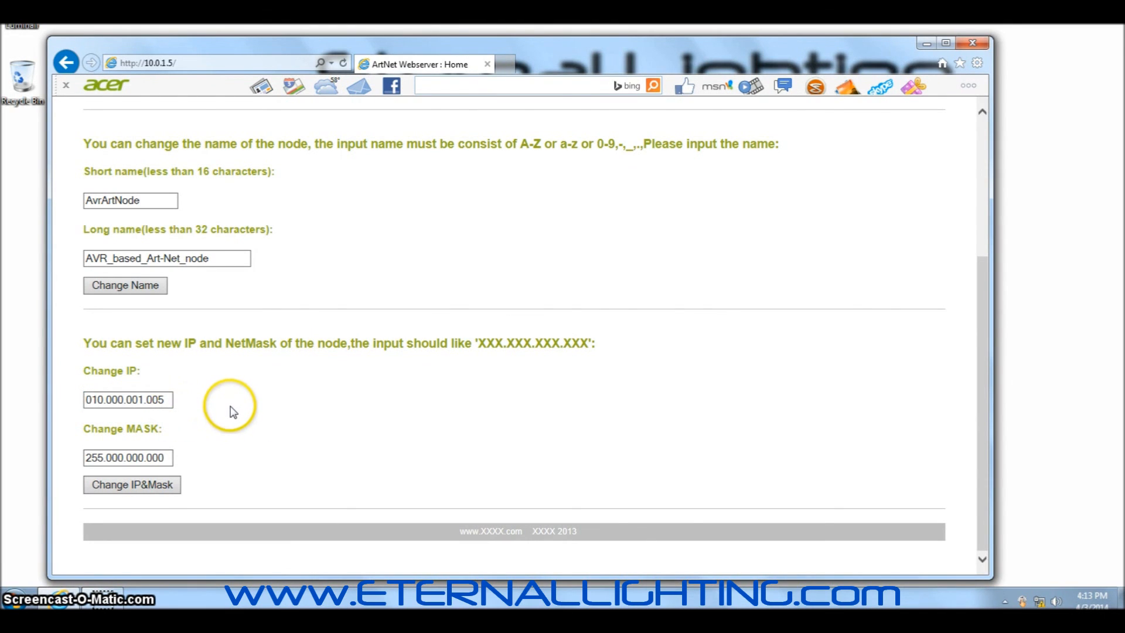
{"action": "mouse_move", "coordinate": [312, 409]}
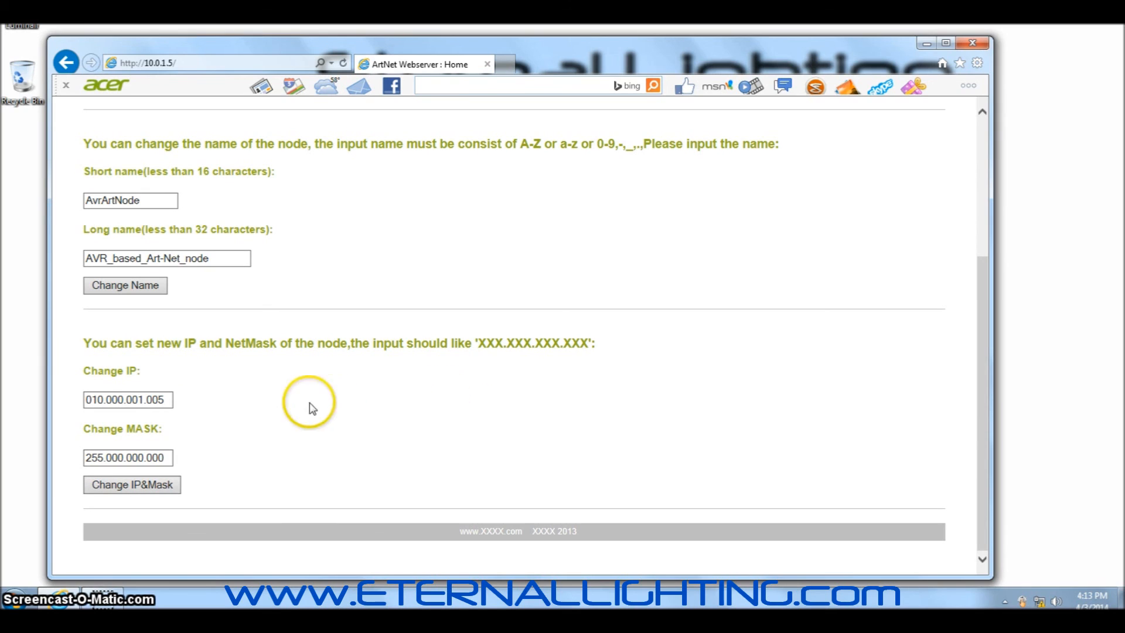
{"action": "left_click", "coordinate": [127, 399]}
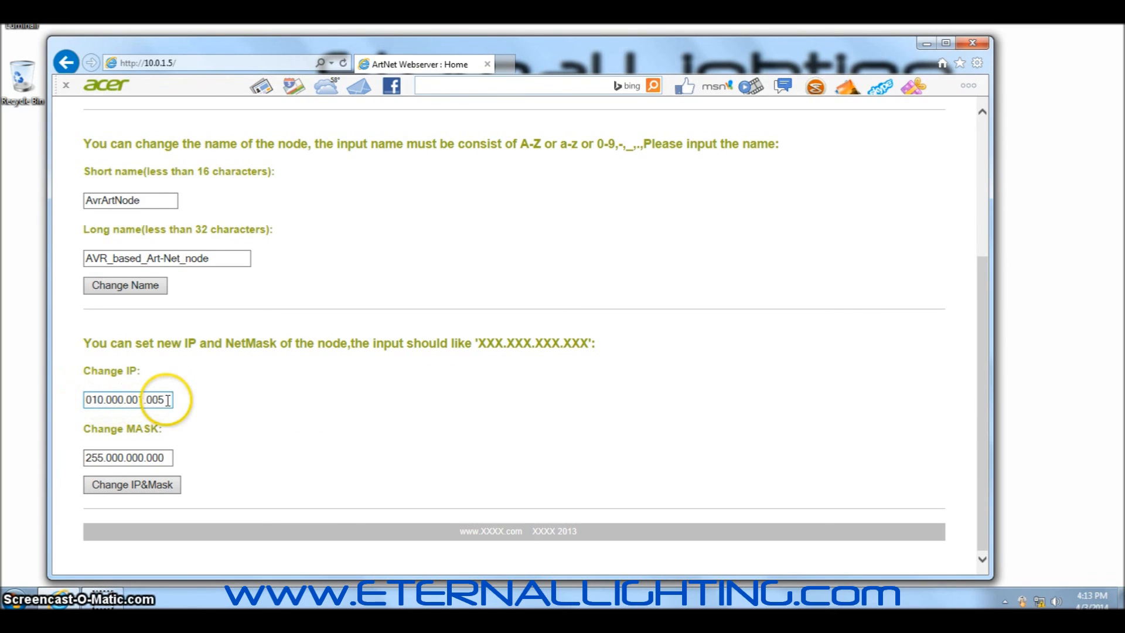
{"action": "left_click", "coordinate": [132, 485]}
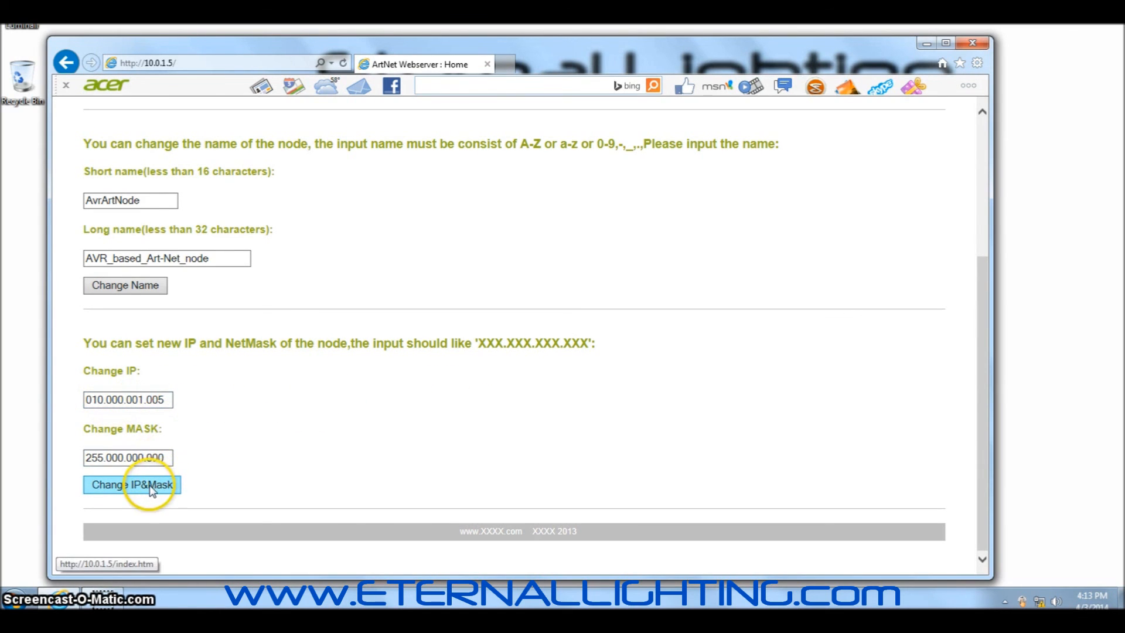
{"action": "mouse_move", "coordinate": [178, 482]}
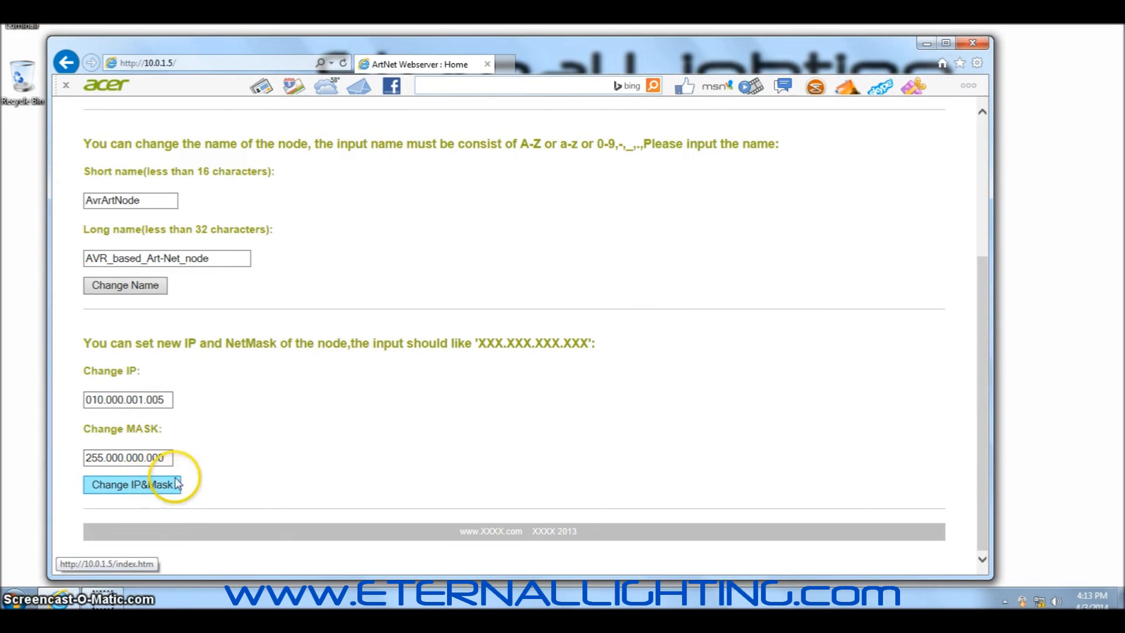
{"action": "mouse_move", "coordinate": [654, 281]}
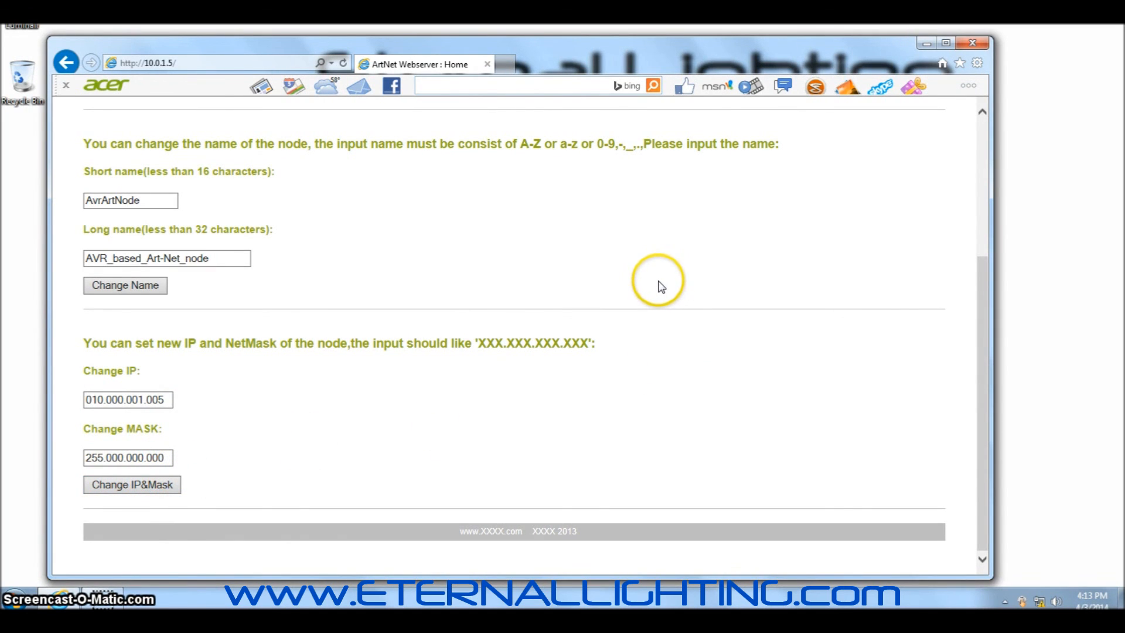
{"action": "mouse_move", "coordinate": [447, 442]}
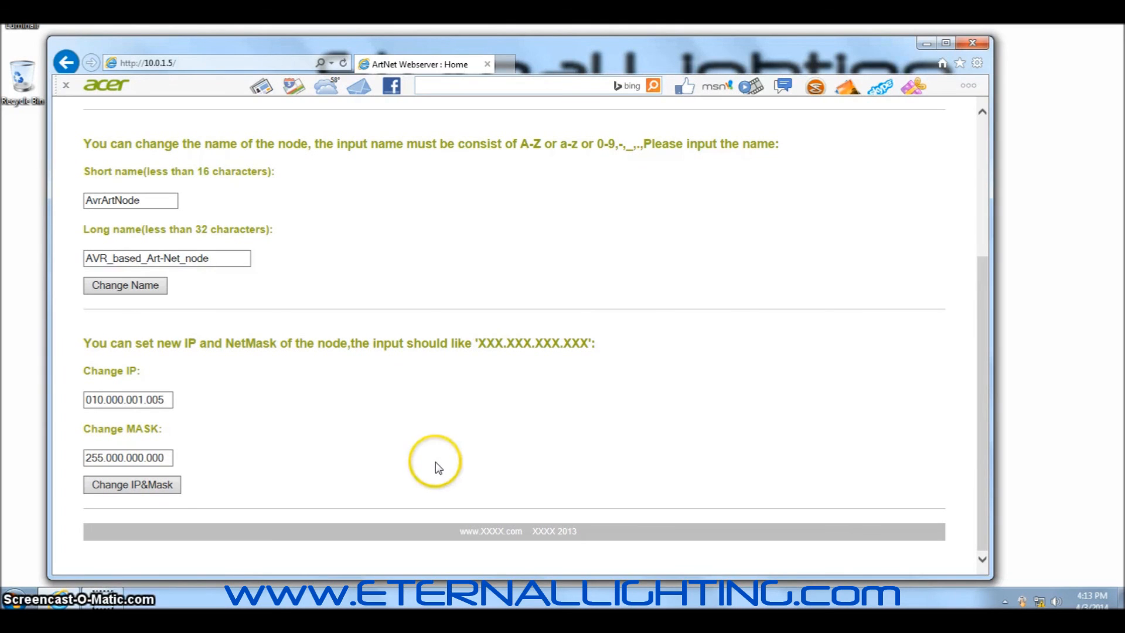
{"action": "mouse_move", "coordinate": [385, 403]}
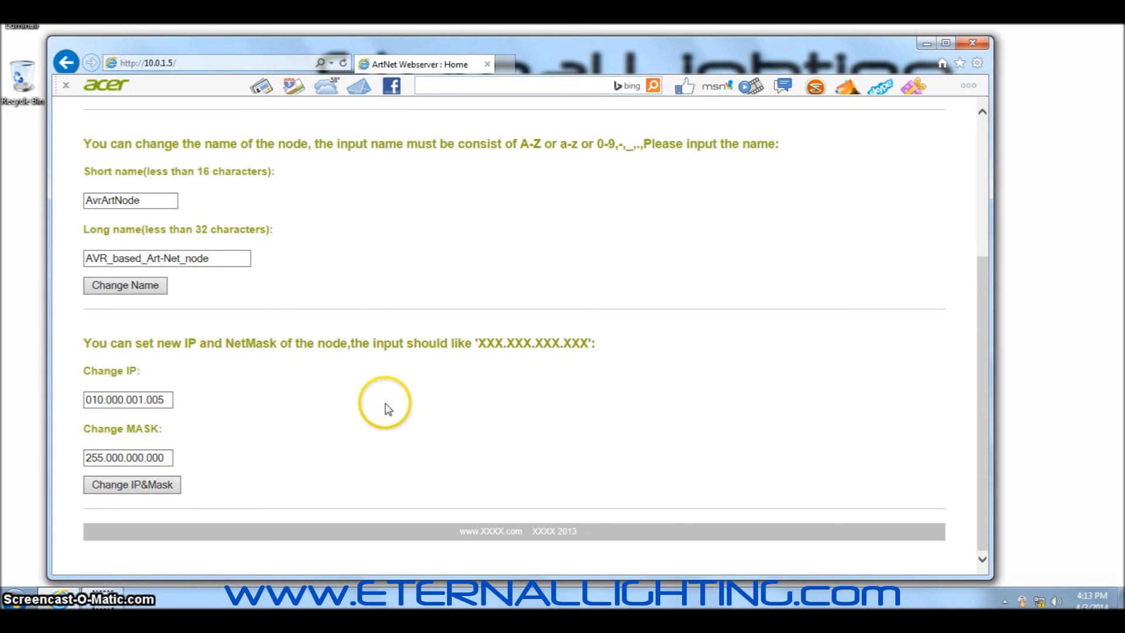
{"action": "mouse_move", "coordinate": [351, 430]}
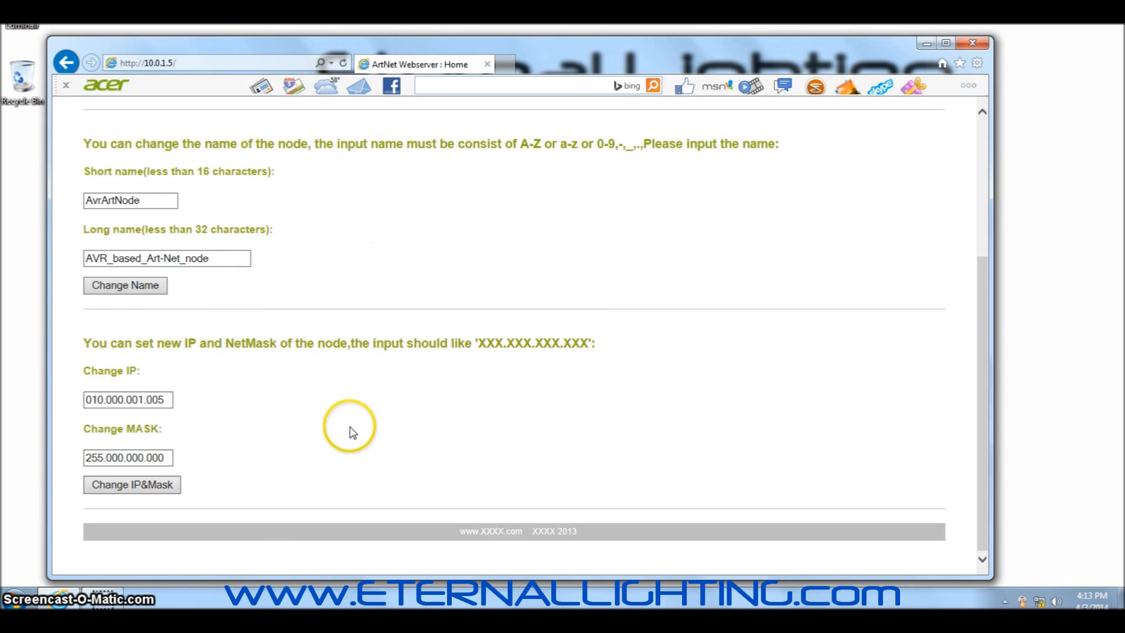
{"action": "mouse_move", "coordinate": [258, 486]}
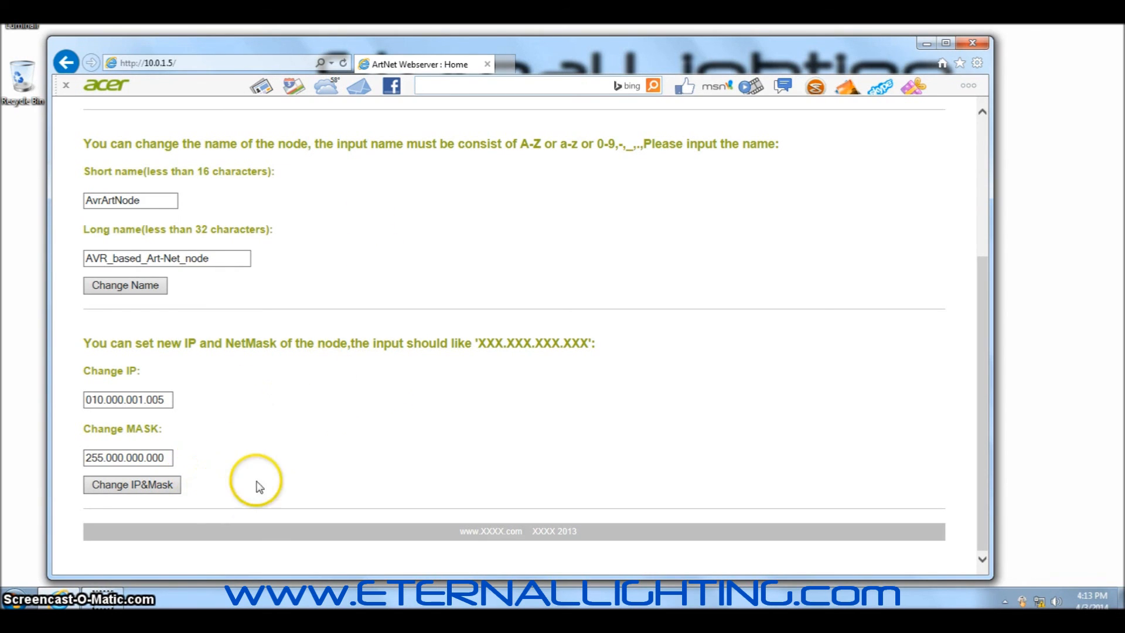
{"action": "mouse_move", "coordinate": [580, 540]}
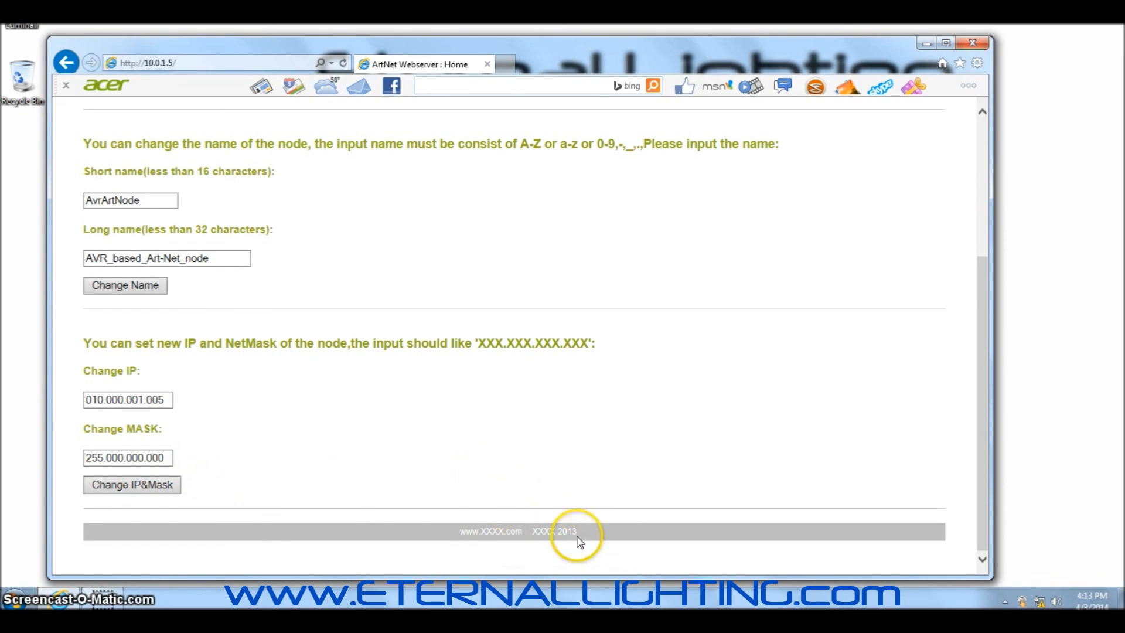
{"action": "mouse_move", "coordinate": [372, 497]}
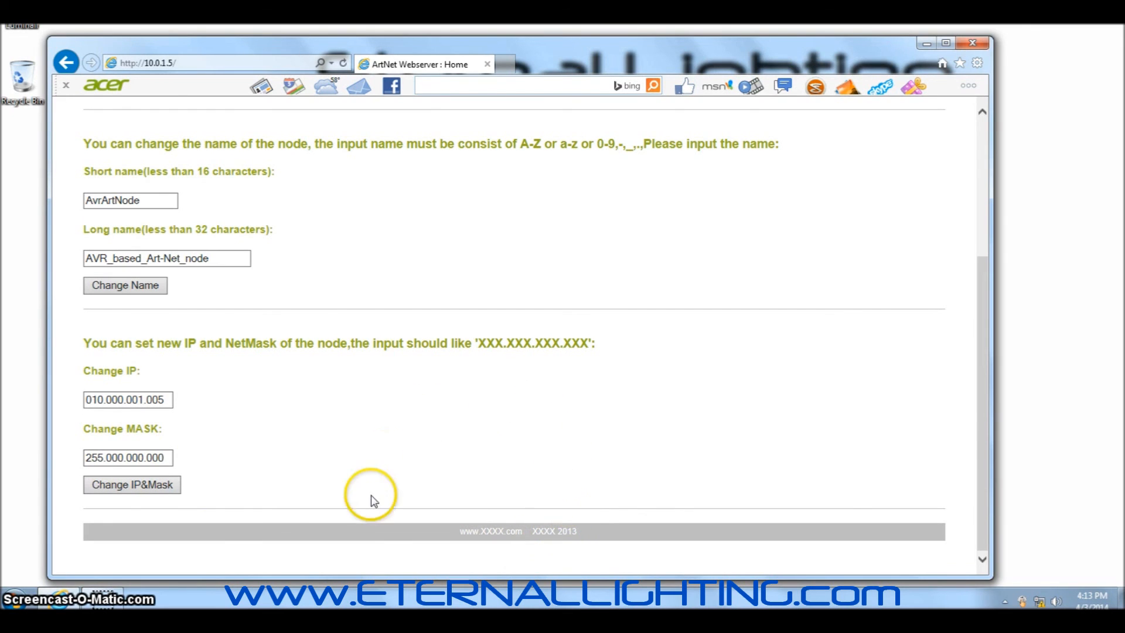